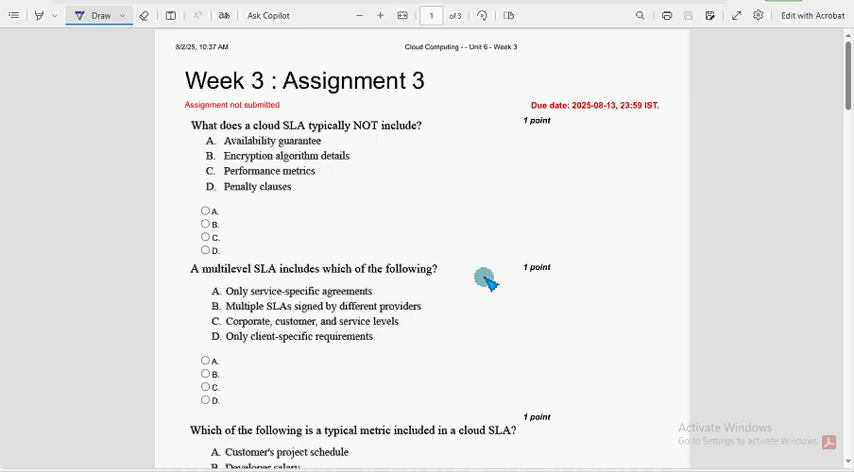
mouse_move(304, 118)
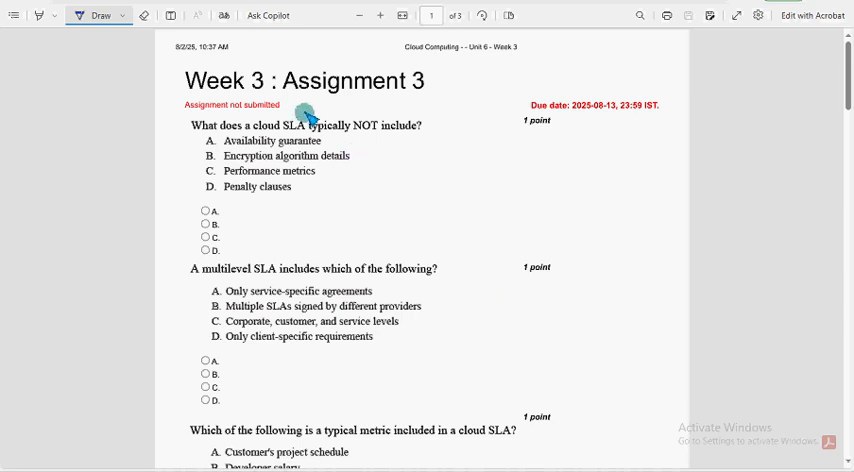
- Underline the Week 3 : Assignment 3 title in blue ink and scroll toward the first question
drag(184, 96, 320, 96)
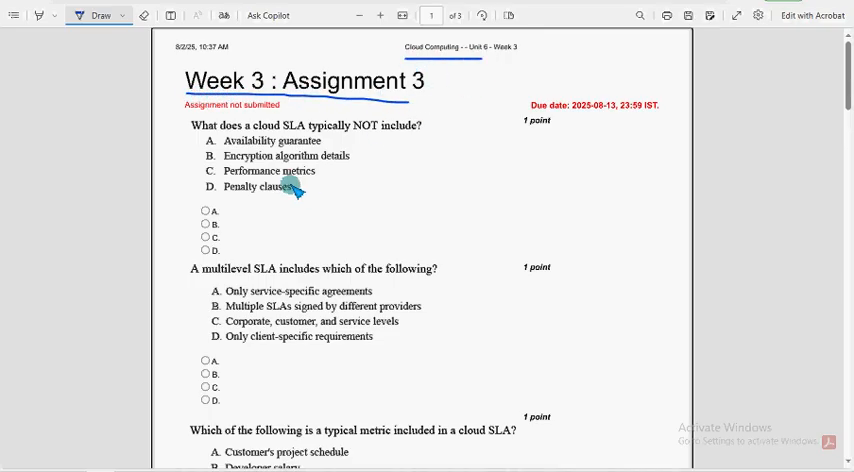
scroll(down, 3)
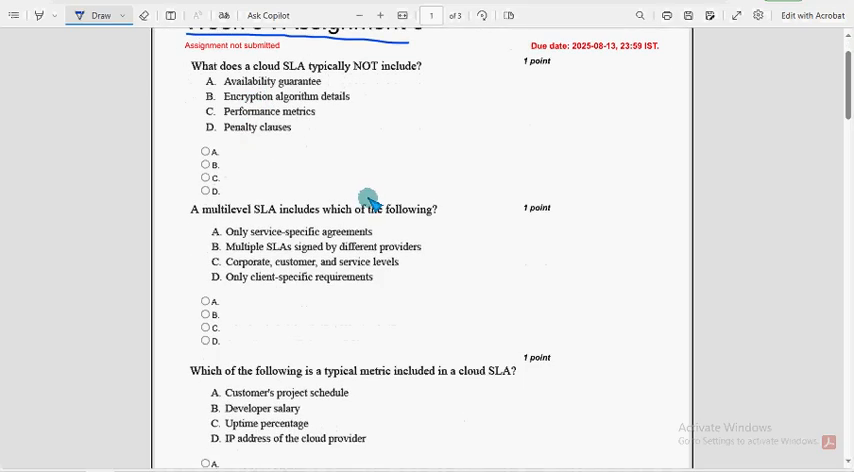
scroll(down, 3)
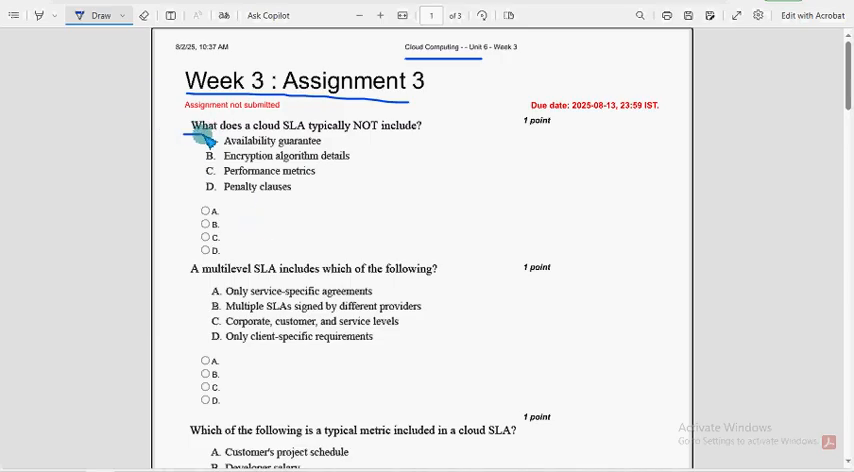
- Circle the word NOT in the first question and scroll down past it
drag(190, 134, 360, 134)
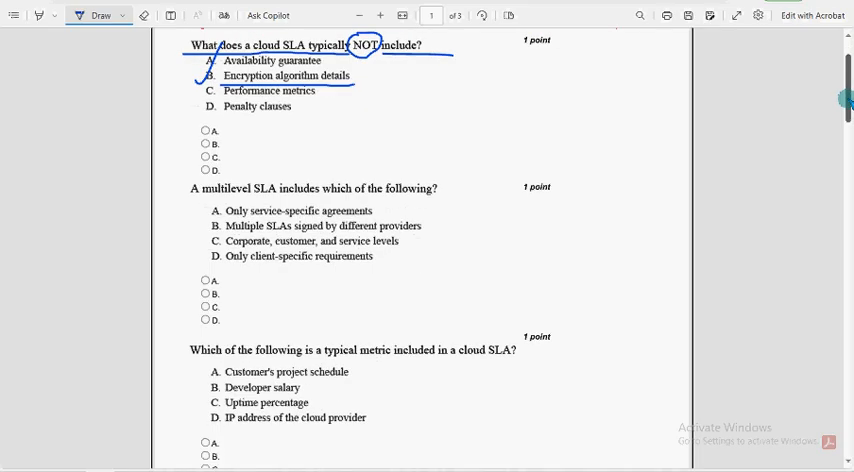
scroll(down, 3)
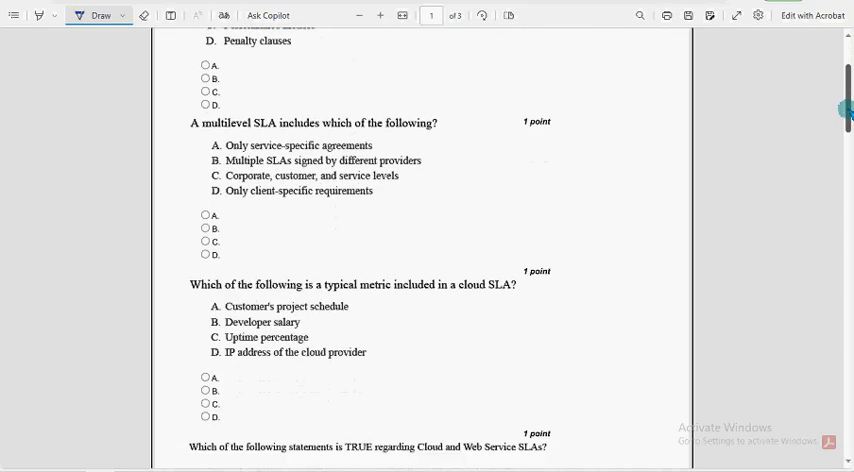
- Underline question two and mark option C, Corporate, customer, and service levels, as its answer
scroll(down, 3)
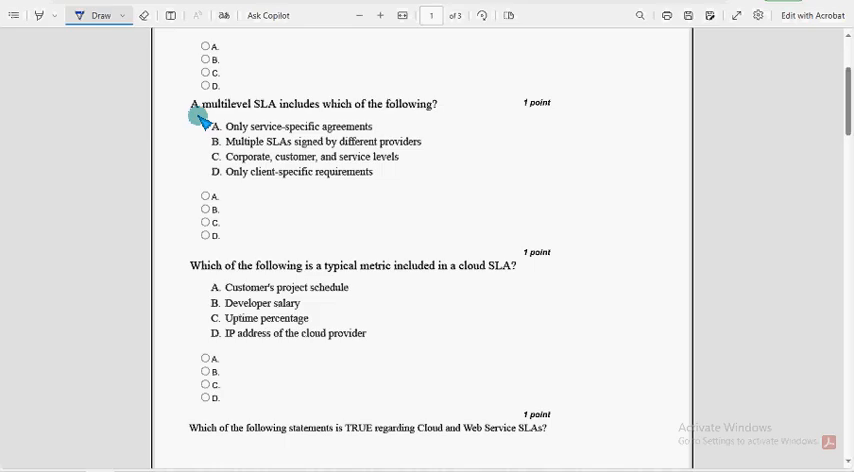
drag(192, 118, 418, 118)
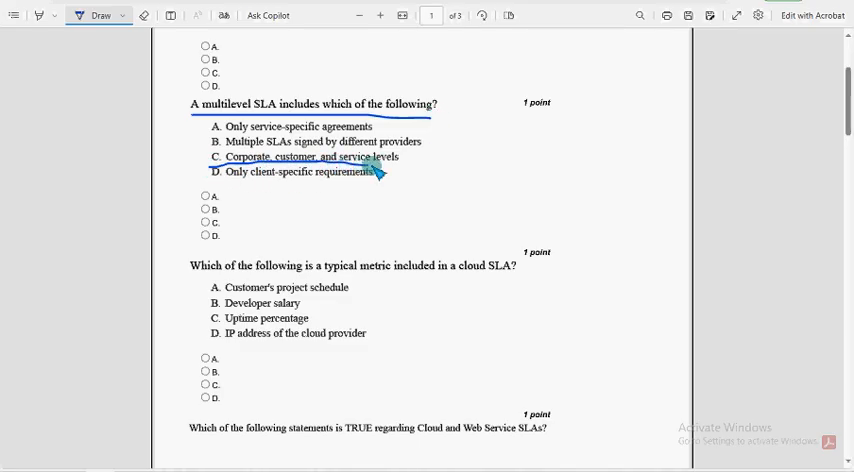
drag(384, 172, 310, 72)
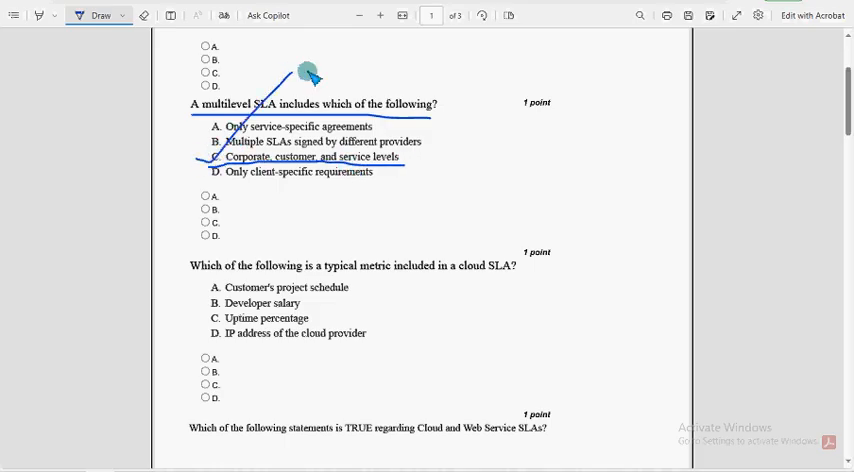
mouse_move(276, 196)
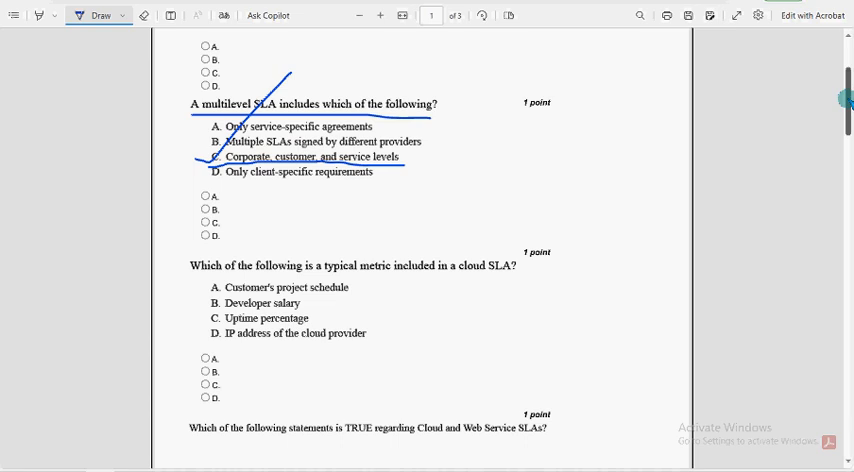
- Underline the cloud SLA metrics question and tick option C, Uptime percentage
scroll(down, 3)
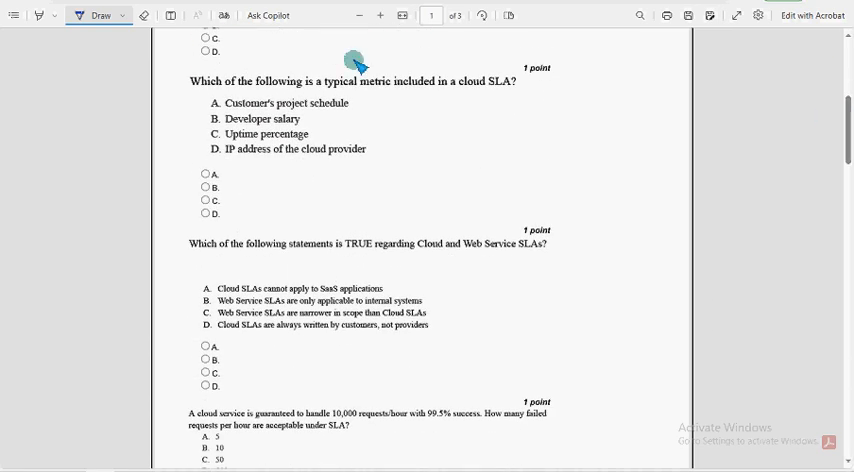
drag(196, 90, 404, 100)
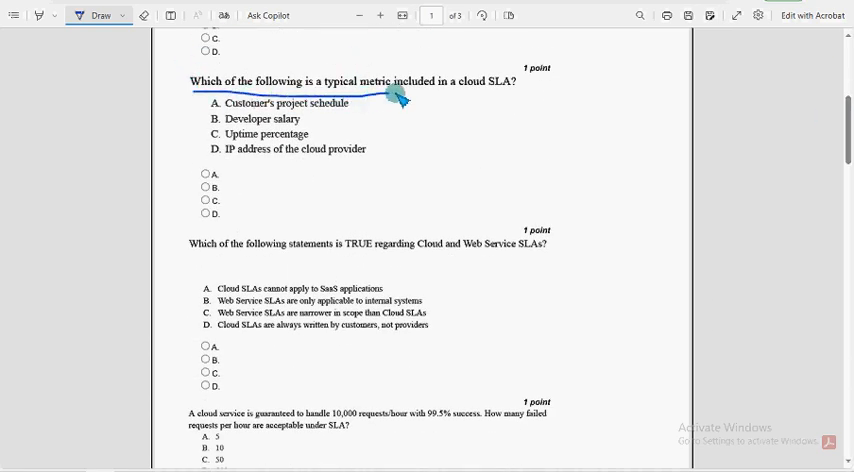
drag(400, 96, 524, 96)
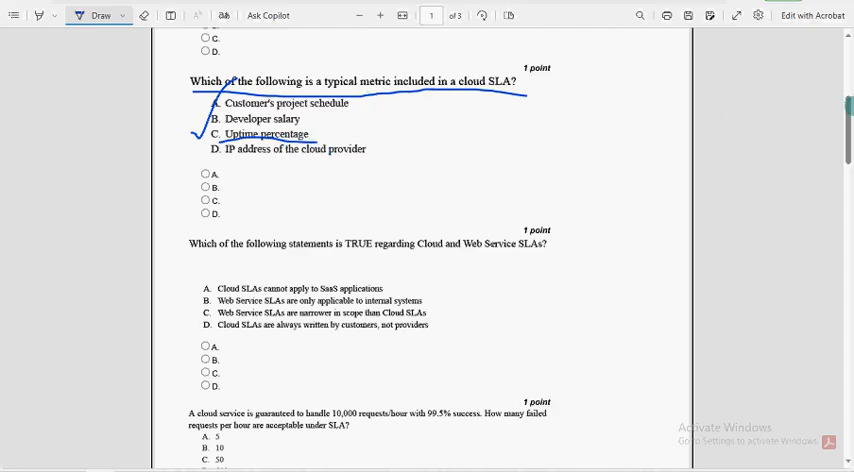
- Scroll down to the fourth question about Web Service SLAs
scroll(down, 3)
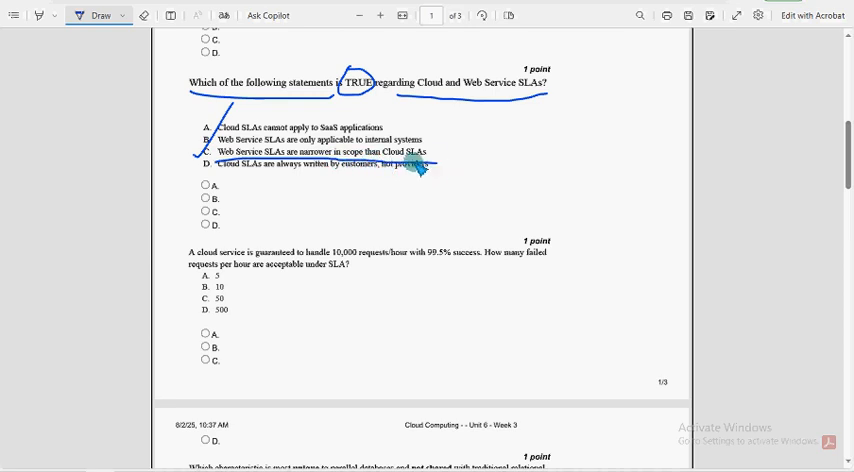
scroll(down, 3)
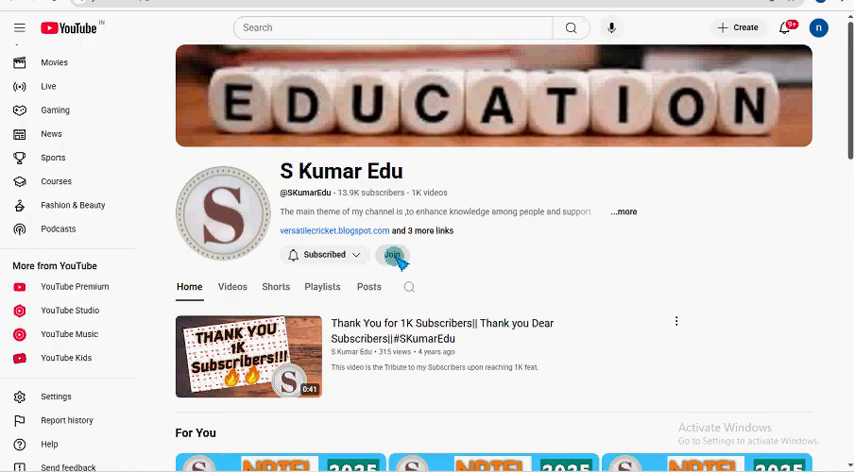
click(392, 256)
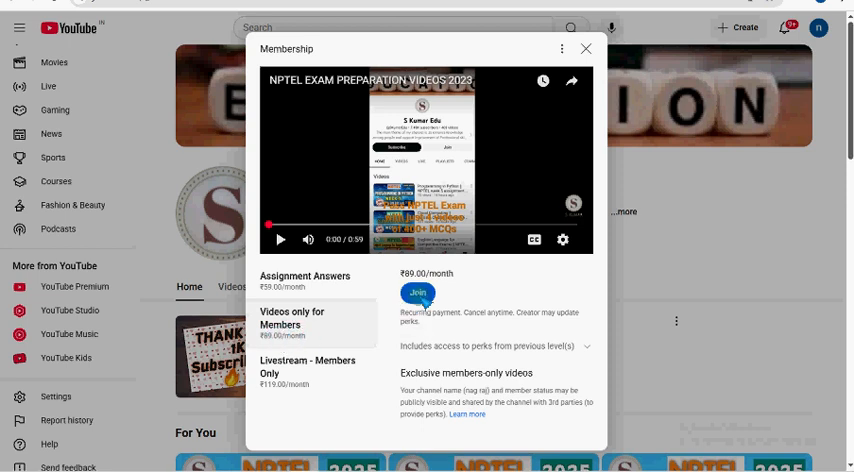
click(584, 48)
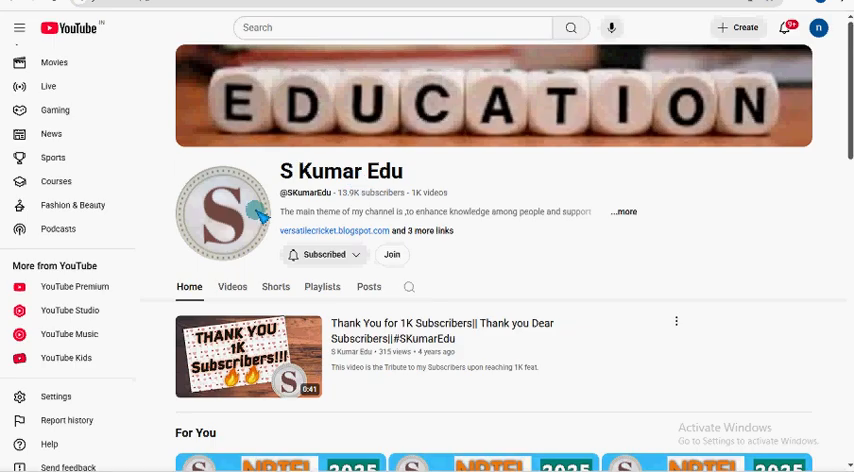
mouse_move(296, 216)
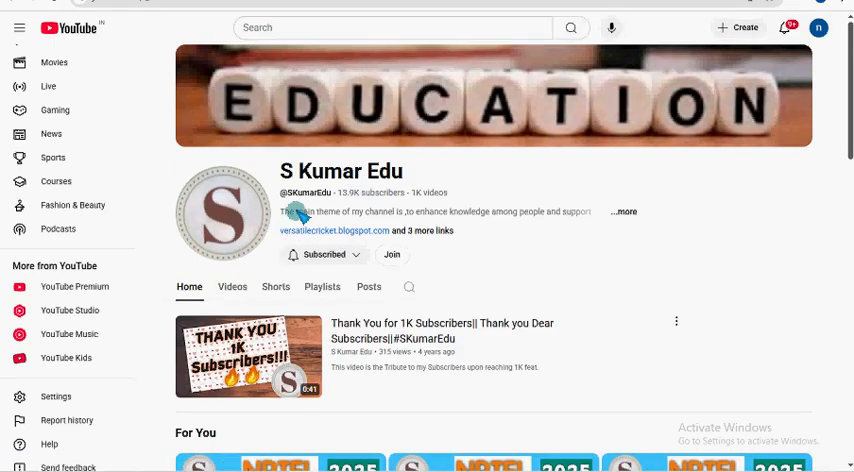
- Browse the S Kumar Edu channel page and expand the Members-only videos shelf
scroll(down, 3)
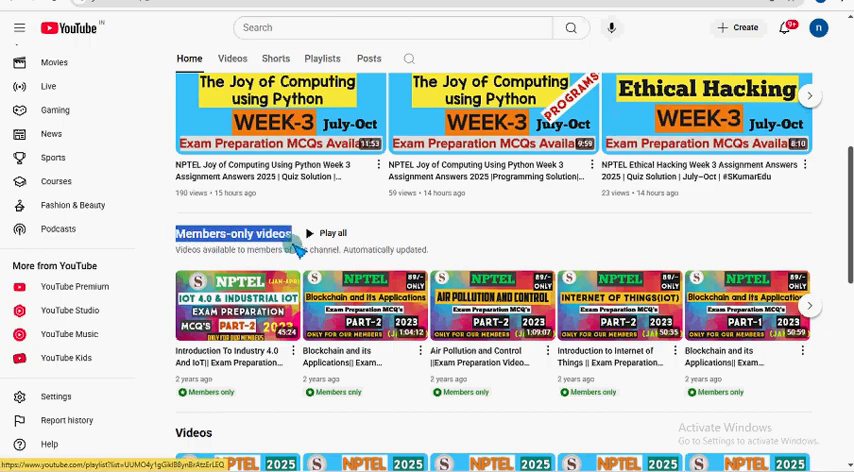
scroll(down, 3)
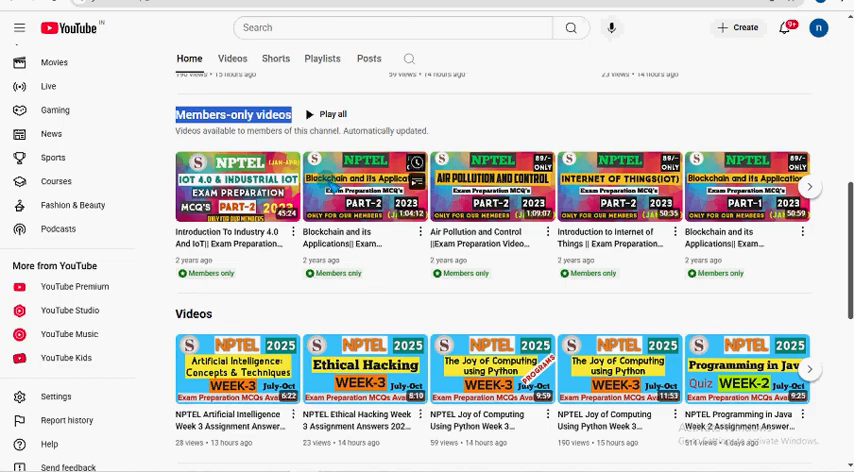
click(810, 188)
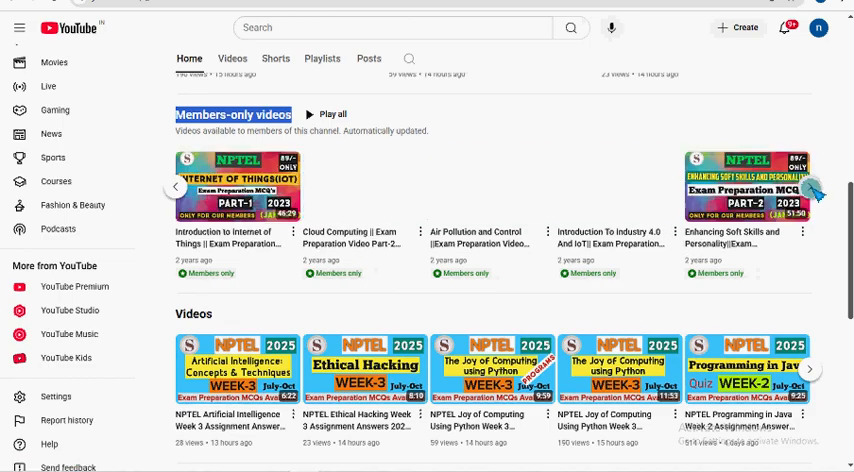
click(808, 188)
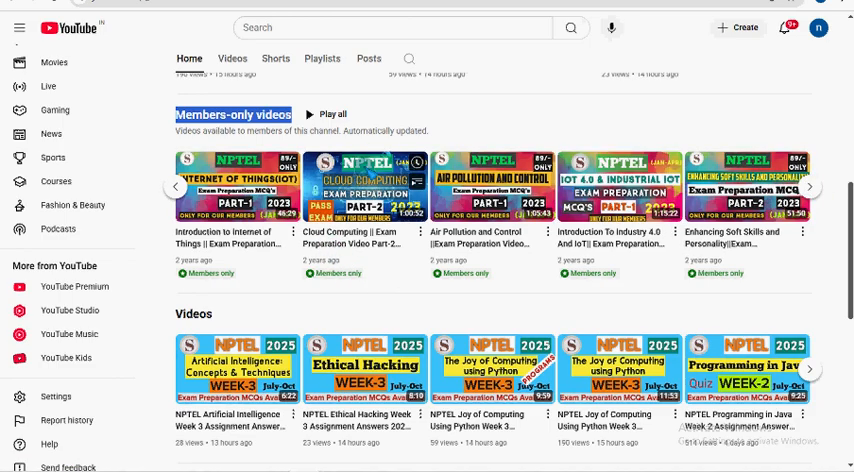
mouse_move(416, 228)
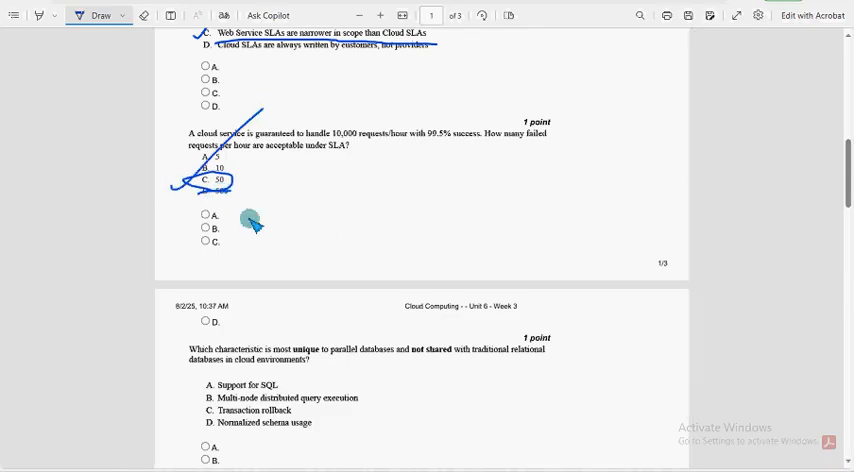
- Underline the parallel databases question and circle the word unique
scroll(down, 3)
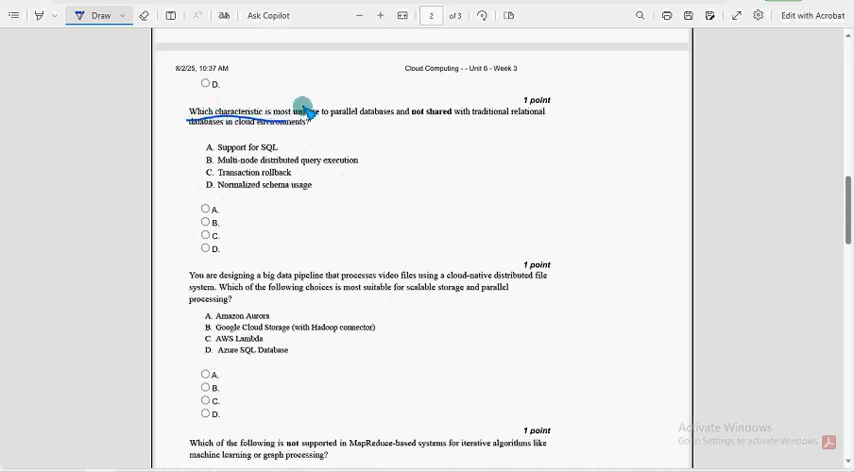
drag(288, 104, 320, 120)
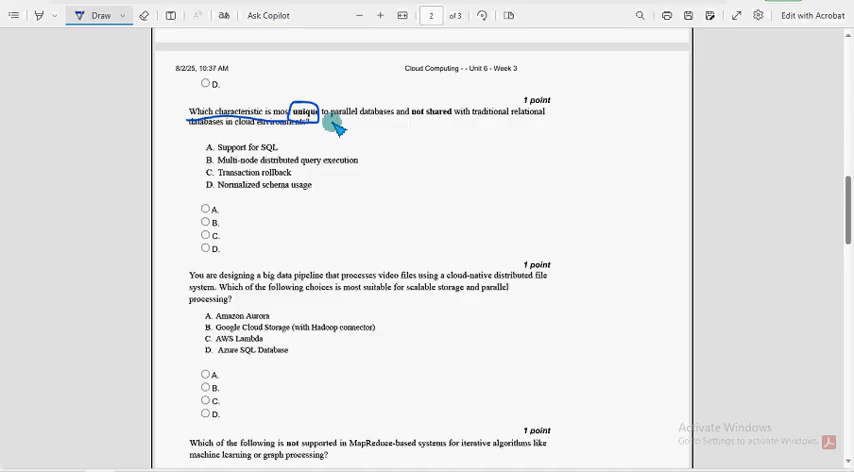
drag(330, 126, 480, 130)
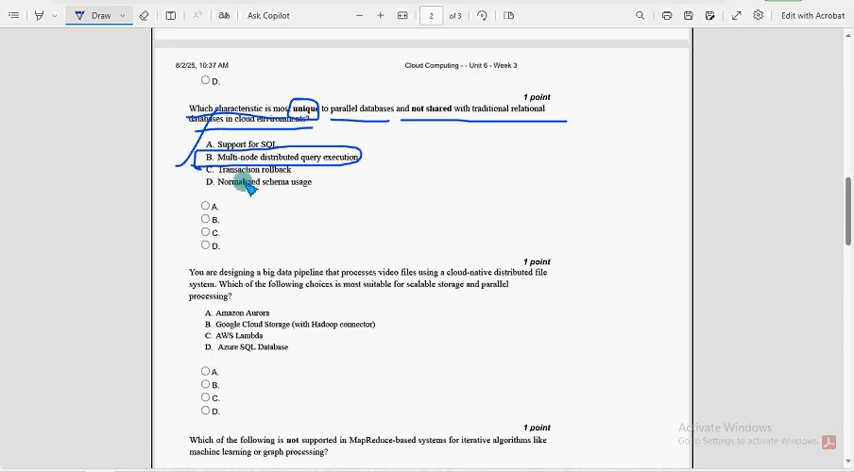
scroll(down, 3)
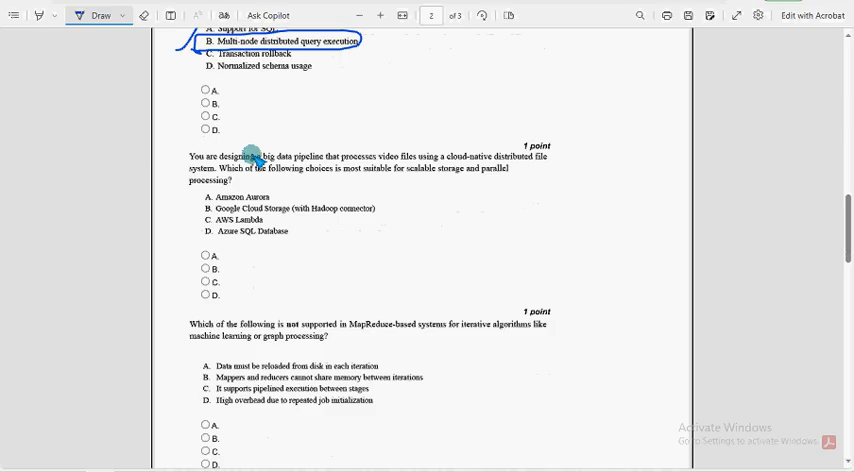
- Underline both lines of the big data video pipeline question and tick and underline answer B, Google Cloud Storage
scroll(down, 3)
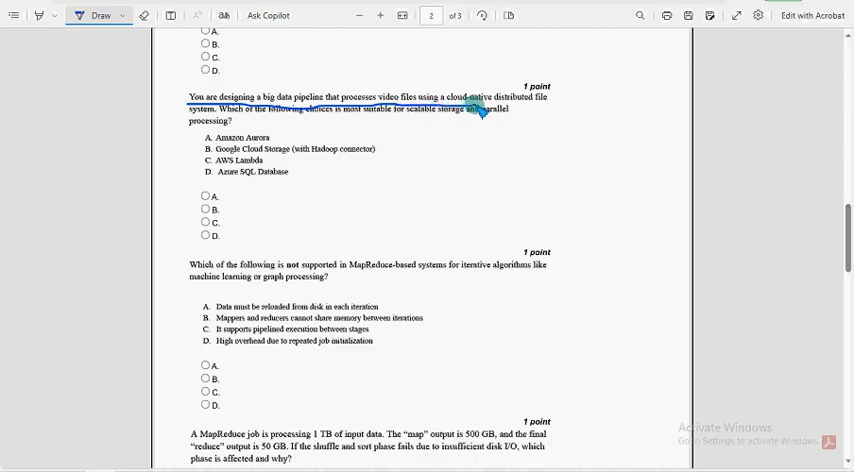
drag(490, 108, 190, 120)
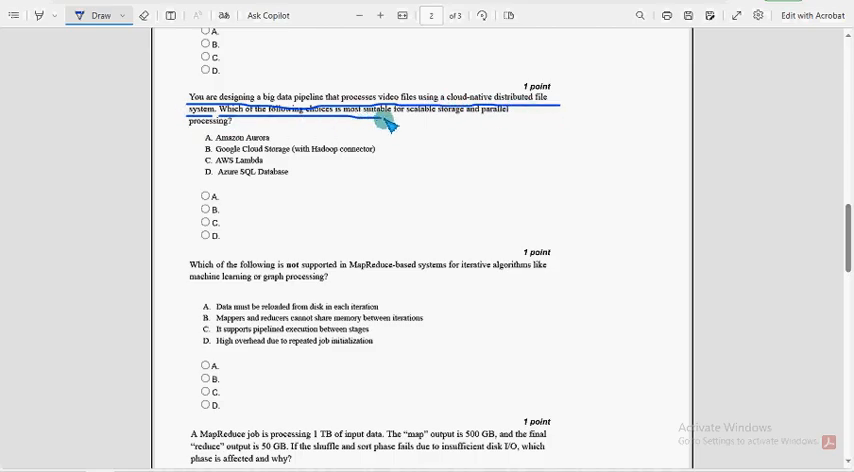
drag(380, 120, 500, 120)
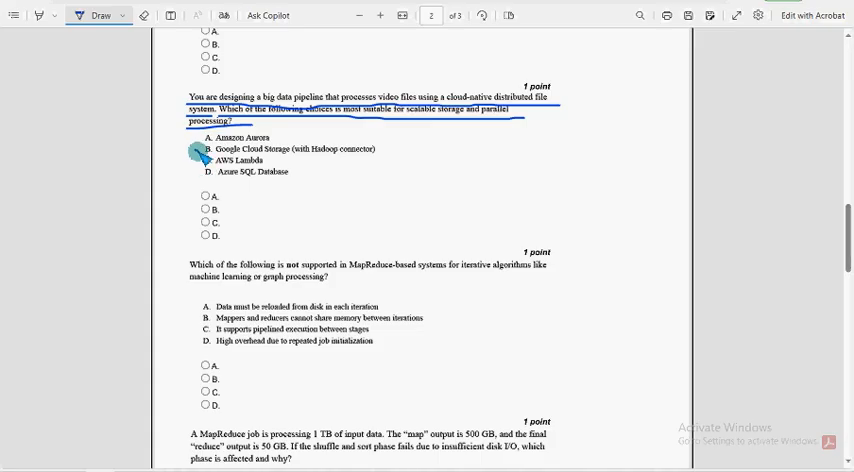
drag(196, 156, 304, 160)
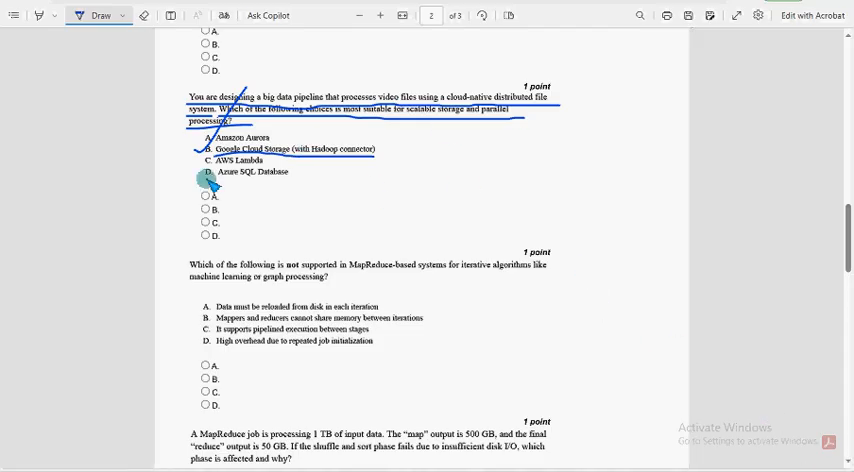
drag(200, 164, 324, 164)
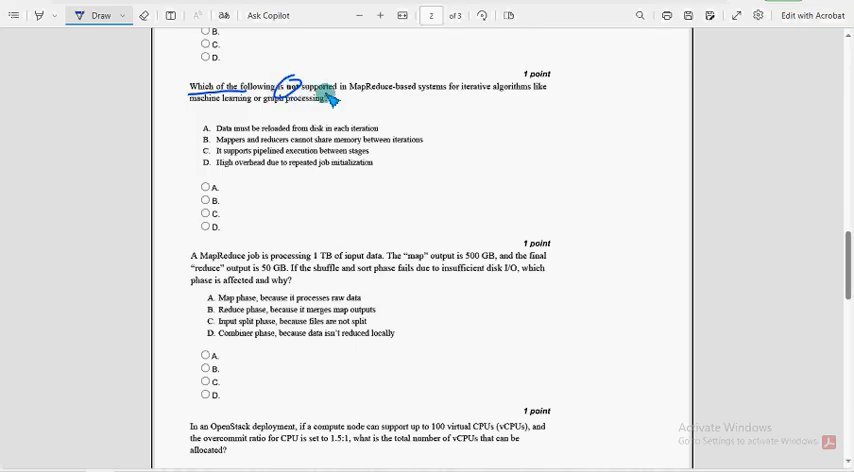
- Underline the MapReduce iterative algorithms question and tick and underline answer C, pipelined execution between stages
drag(330, 98, 524, 104)
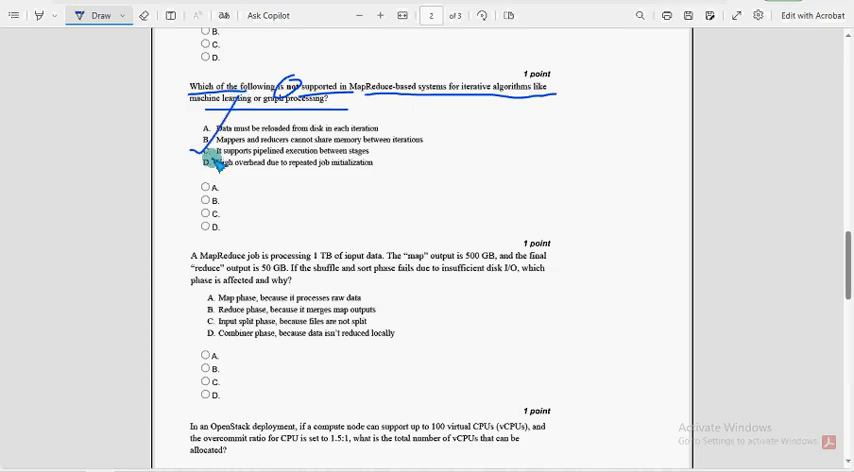
drag(200, 156, 370, 162)
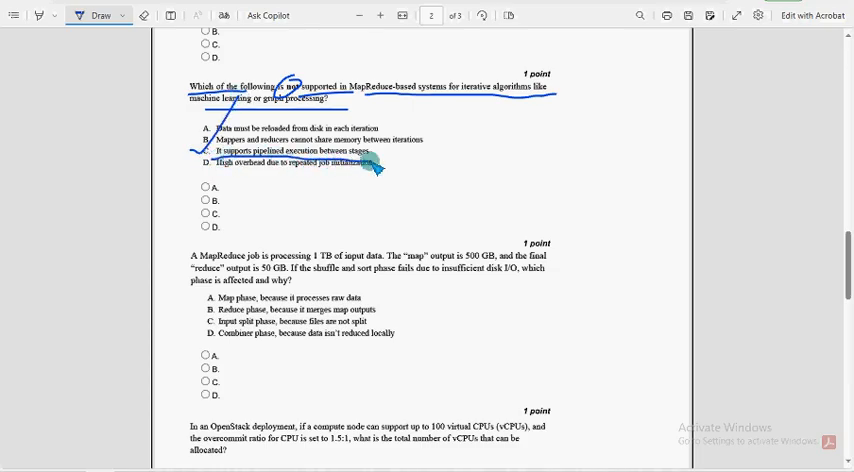
drag(200, 152, 376, 152)
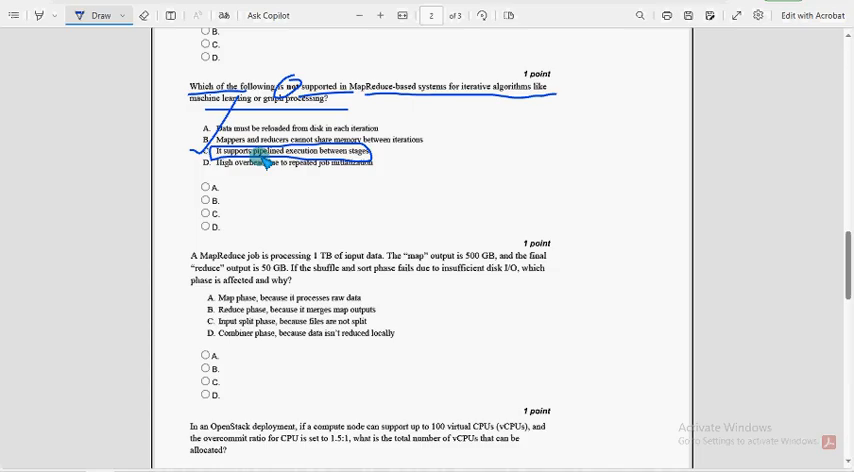
scroll(down, 3)
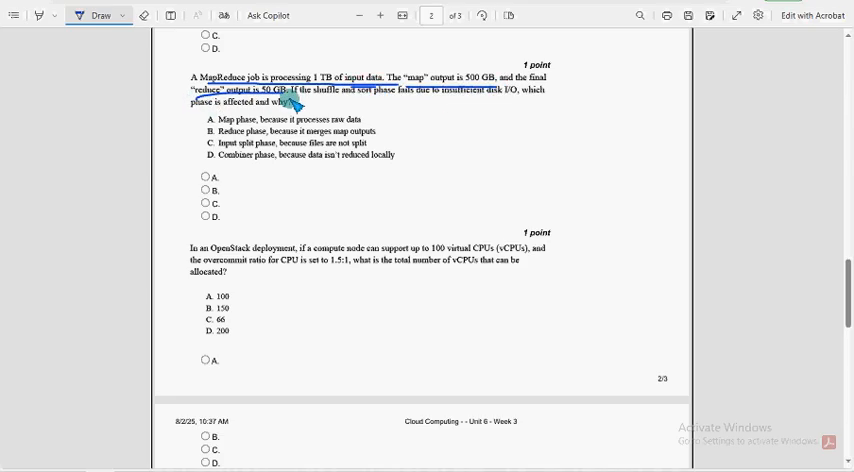
- Underline the 1 TB MapReduce job question and scroll to the next one
drag(290, 100, 396, 100)
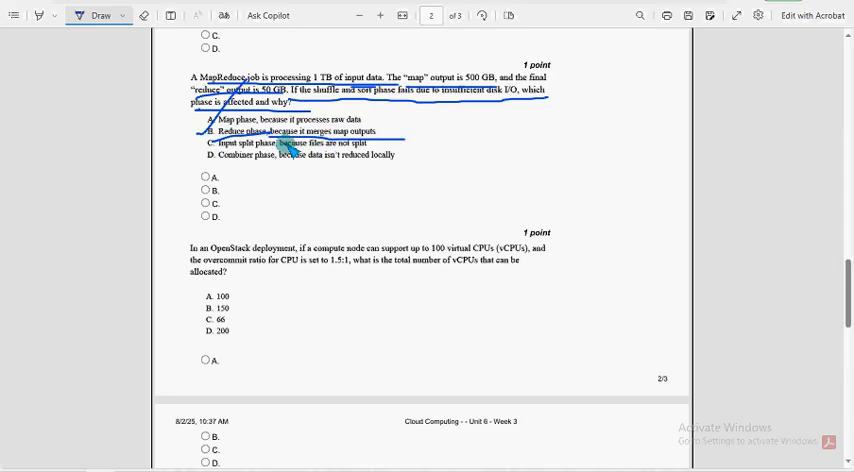
scroll(down, 3)
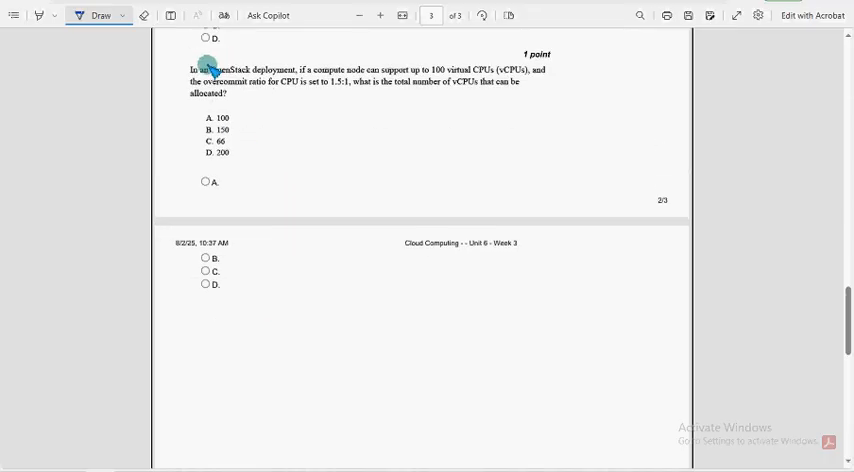
- Underline both lines of the OpenStack vCPU overcommit question and tick answer B, 150
drag(204, 74, 376, 80)
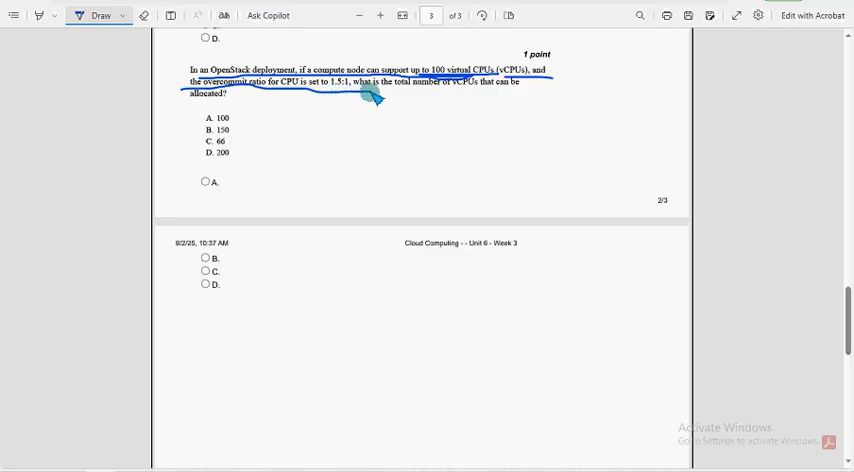
drag(376, 100, 564, 98)
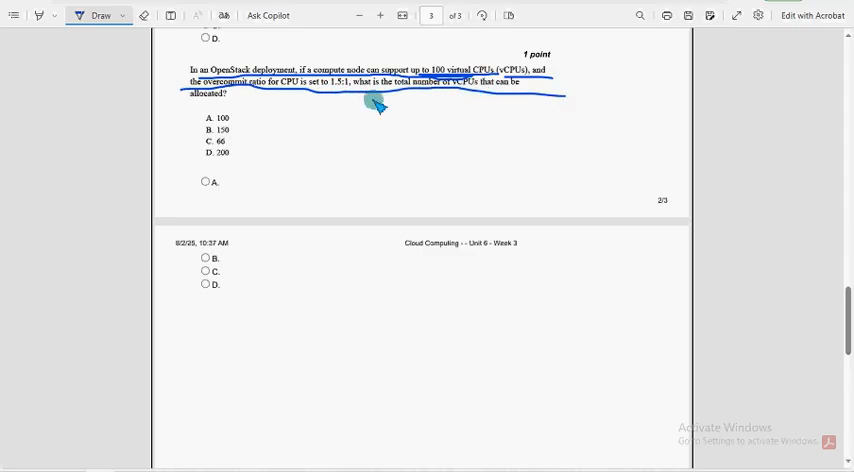
drag(380, 104, 256, 98)
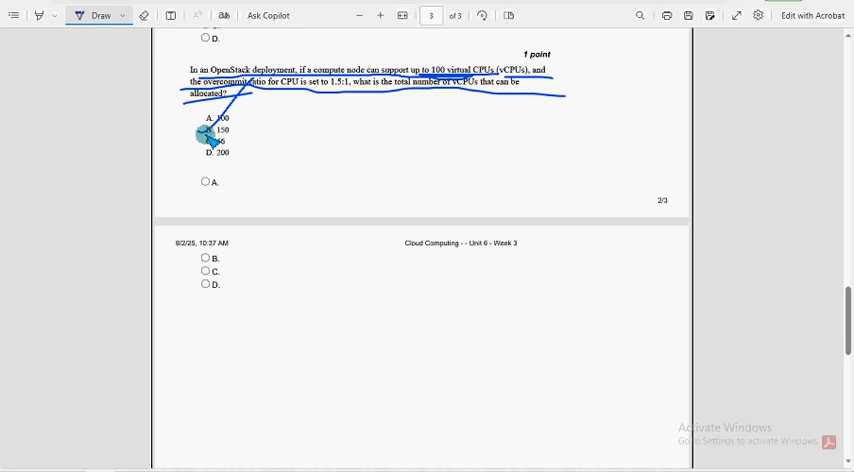
drag(200, 136, 296, 136)
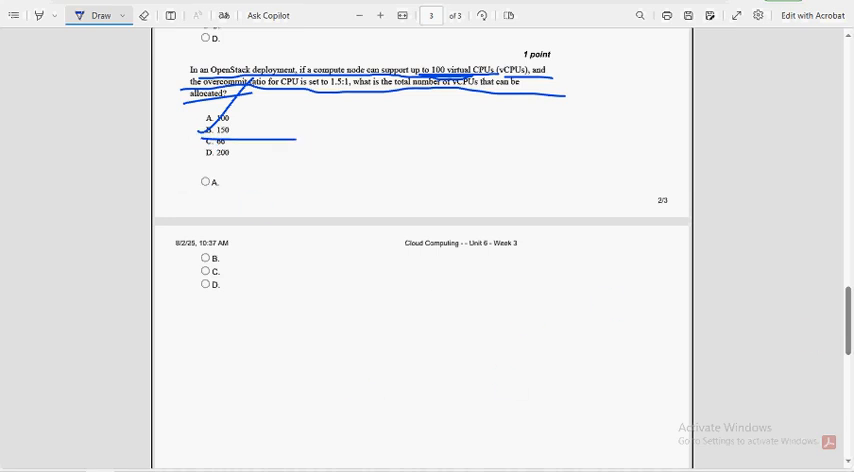